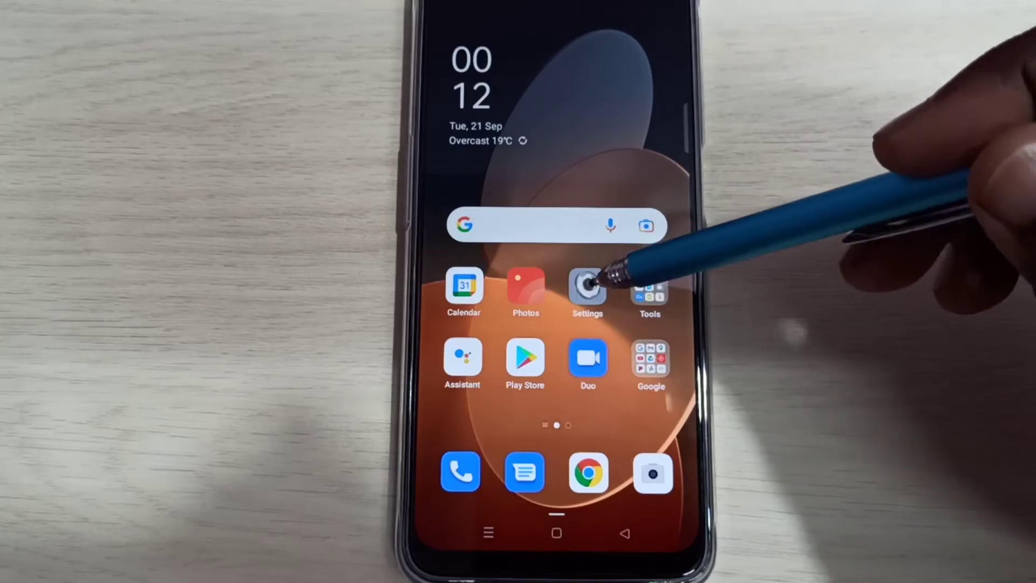
Open Settings and go to the About phone page.
{"action": "left_click", "coordinate": [586, 288]}
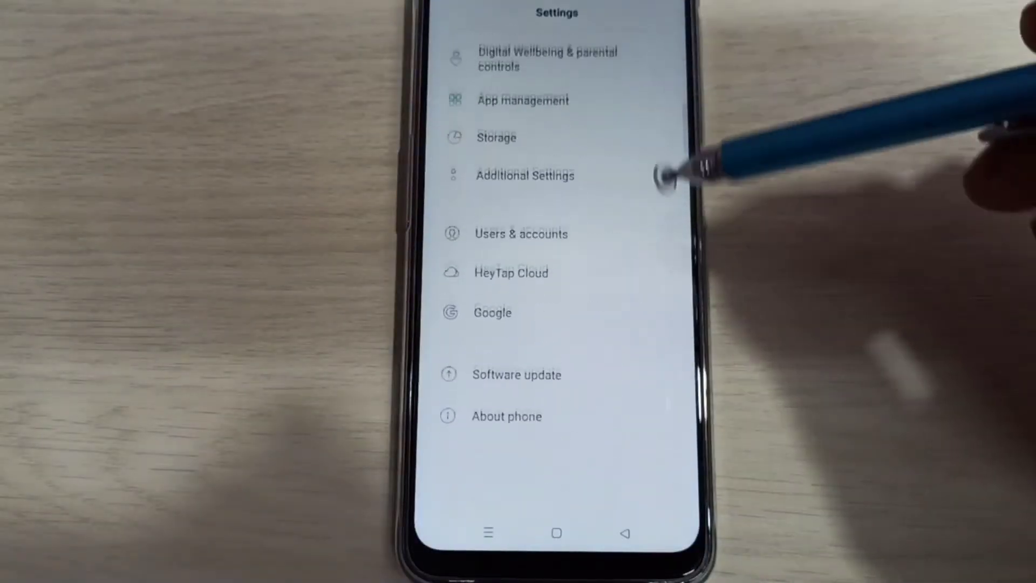
{"action": "scroll", "scroll_direction": "down", "scroll_amount": 3}
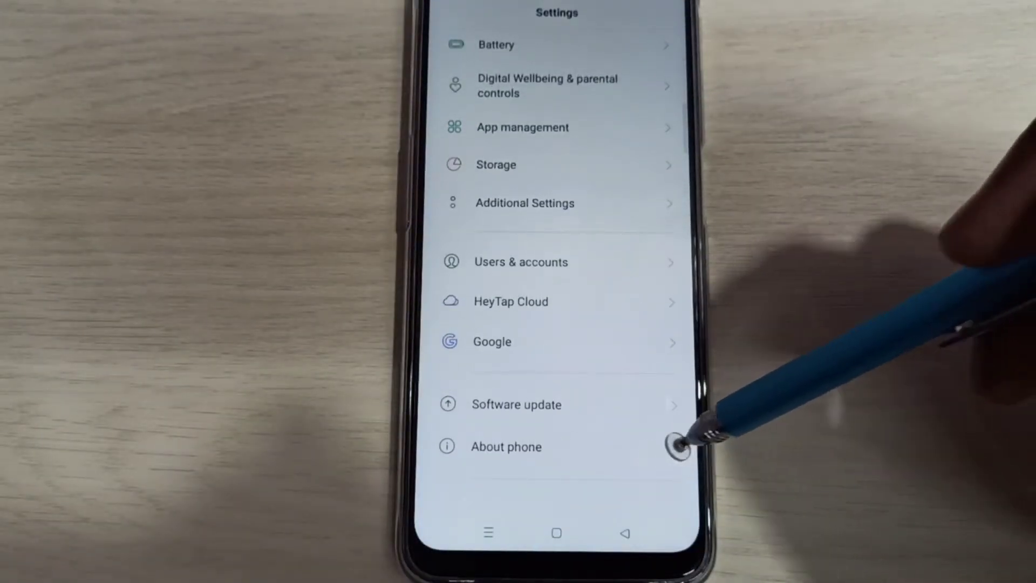
{"action": "left_click", "coordinate": [506, 446]}
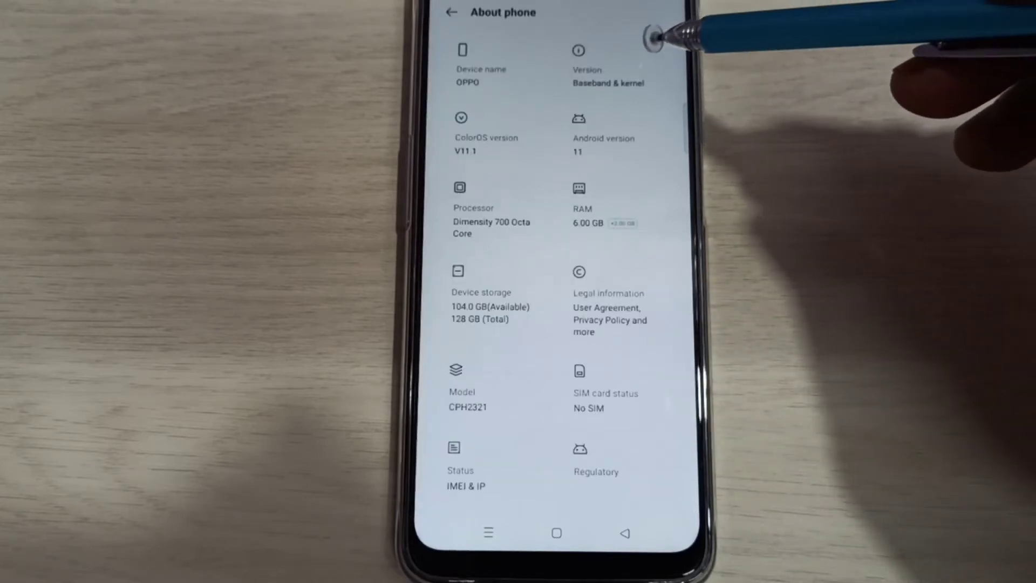
Tap Build number until Developer mode is unlocked, then return to the Settings list.
{"action": "left_click", "coordinate": [586, 70]}
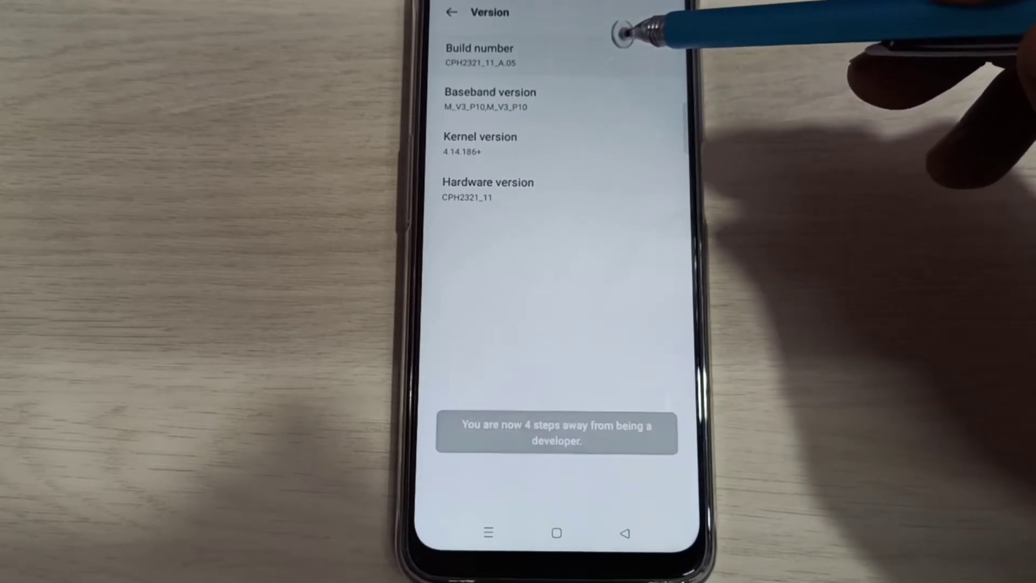
{"action": "left_click", "coordinate": [479, 55]}
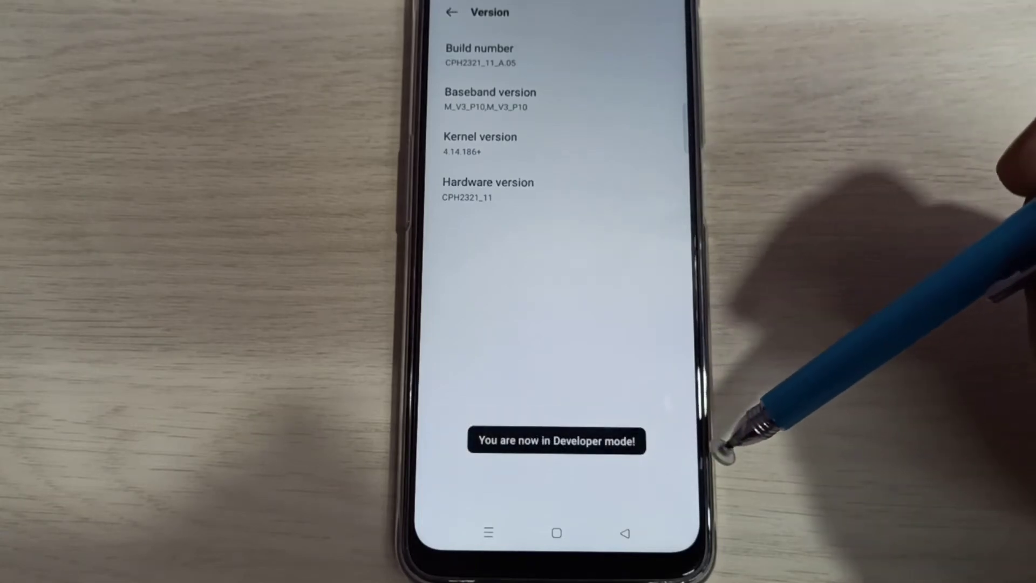
{"action": "left_click", "coordinate": [450, 12]}
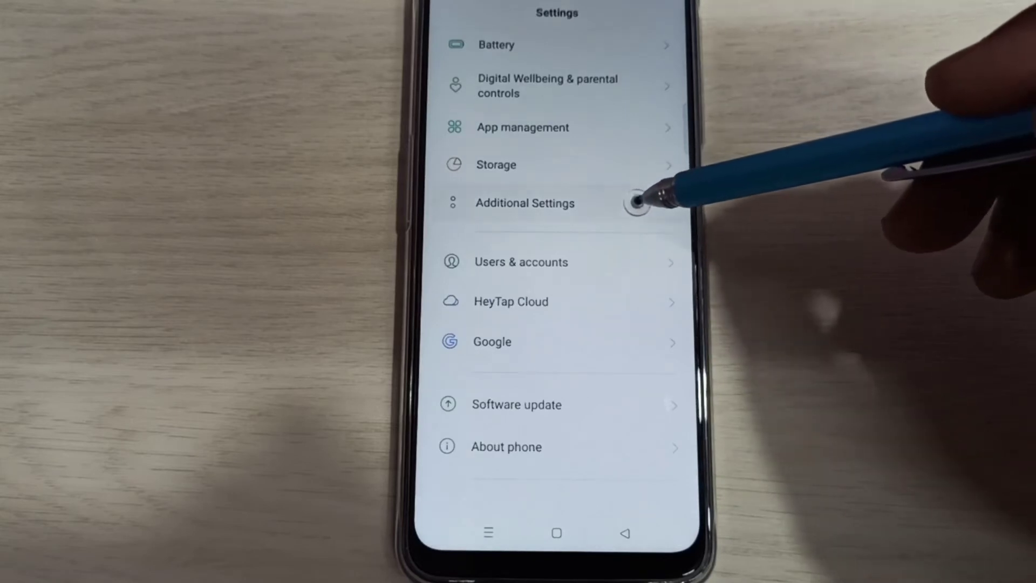
Go through Additional Settings to the Developer options debugging section.
{"action": "left_click", "coordinate": [524, 203]}
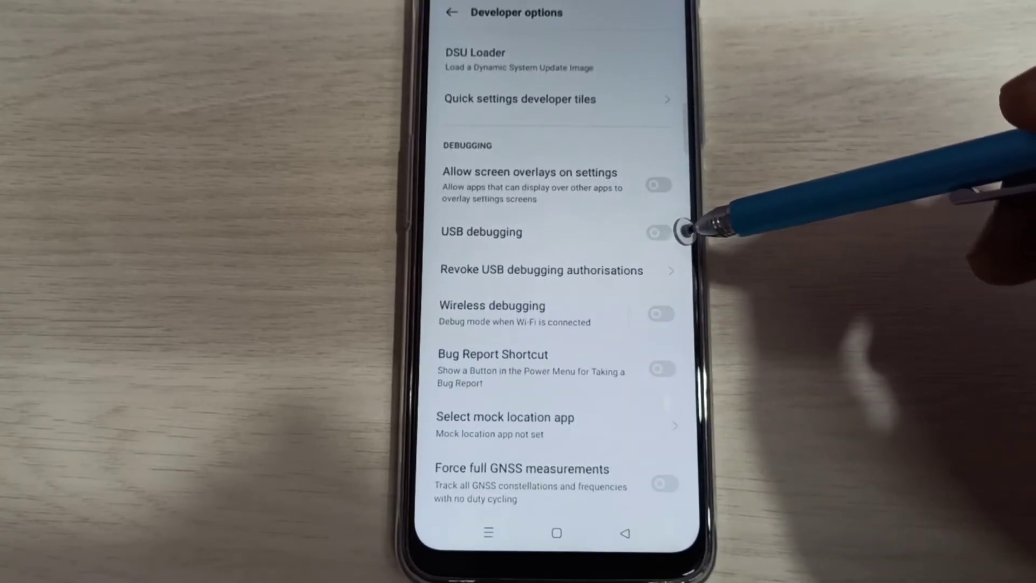
Switch on USB debugging and confirm OK in the Allow USB debugging prompt.
{"action": "left_click", "coordinate": [656, 232]}
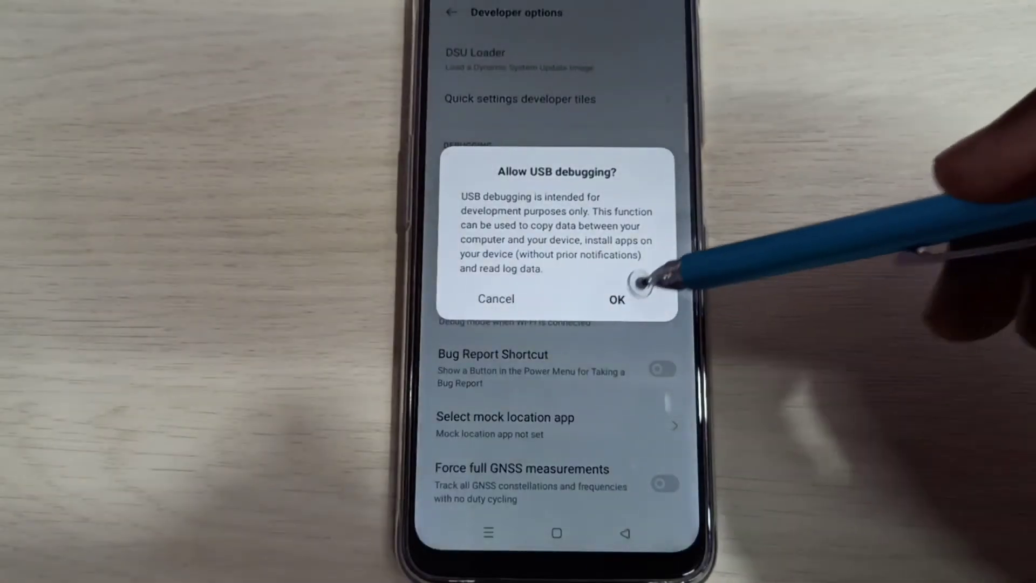
{"action": "left_click", "coordinate": [616, 299]}
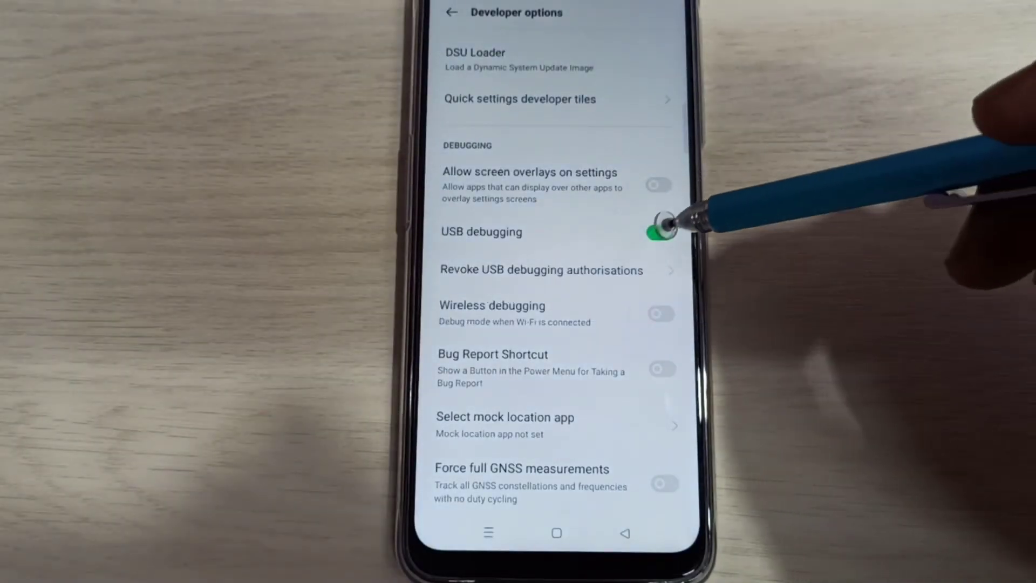
{"action": "left_click", "coordinate": [659, 232]}
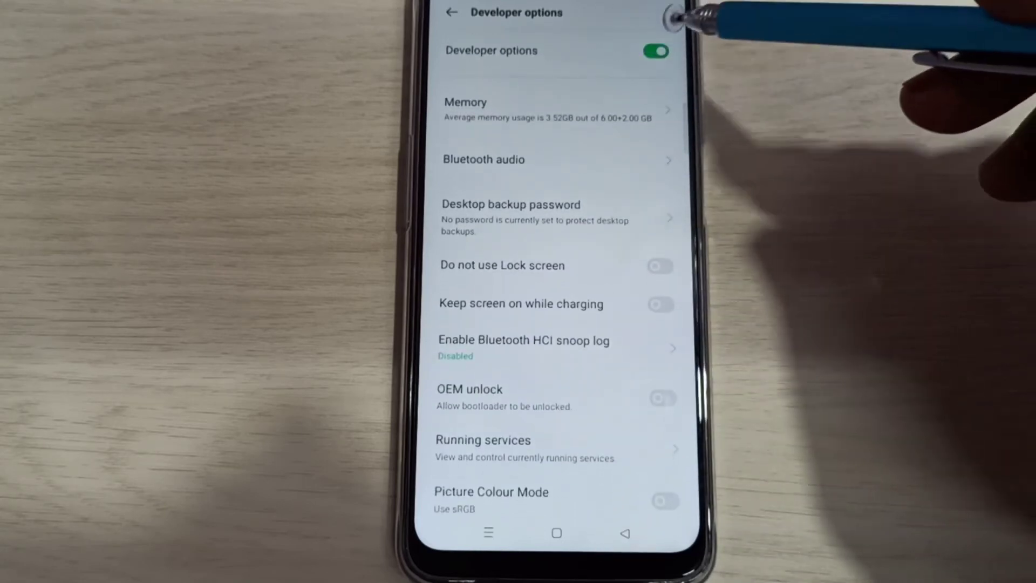
Switch off the Developer options toggle and go back to the main Settings list.
{"action": "left_click", "coordinate": [654, 52]}
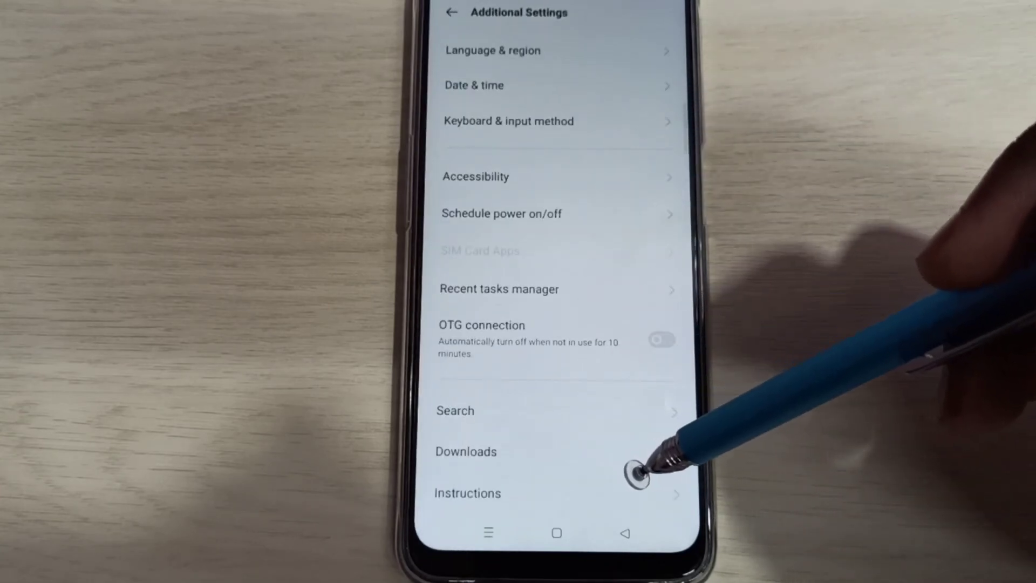
{"action": "left_click", "coordinate": [450, 12]}
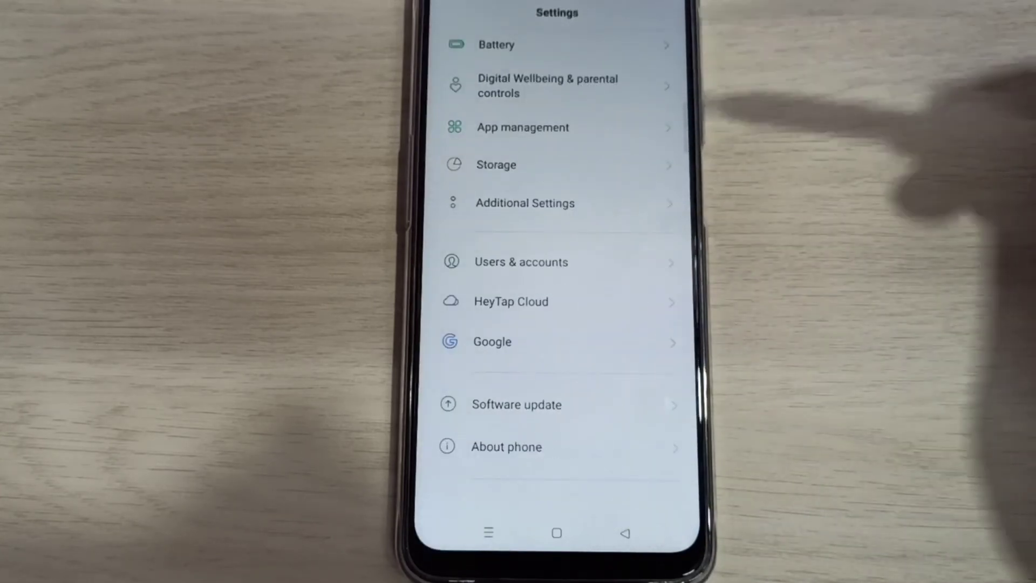